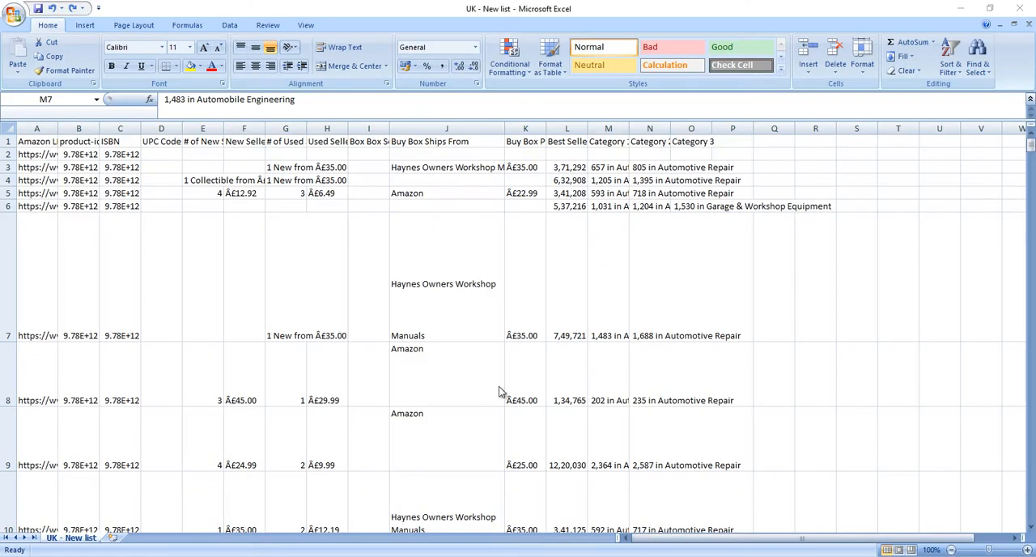
mouse_move(499, 382)
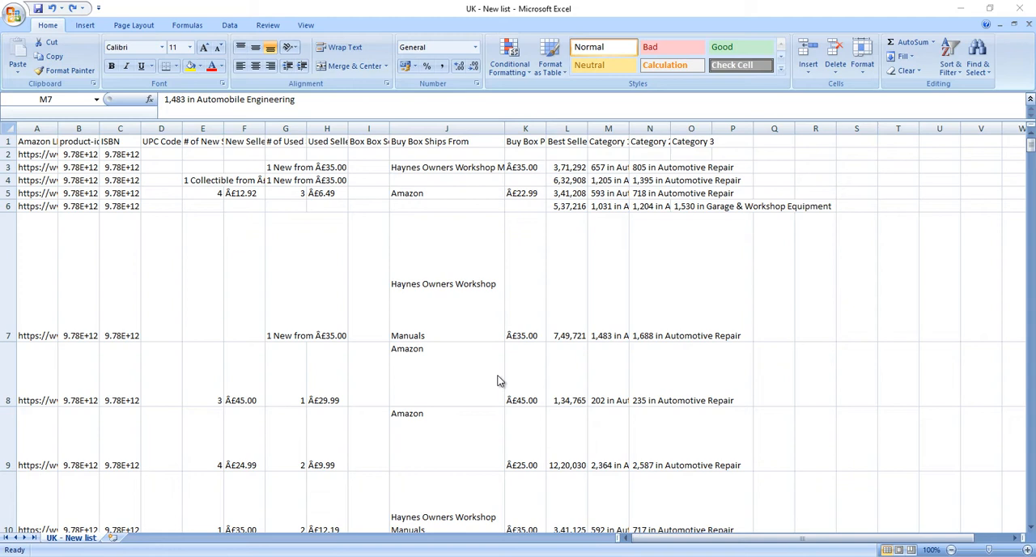
mouse_move(499, 378)
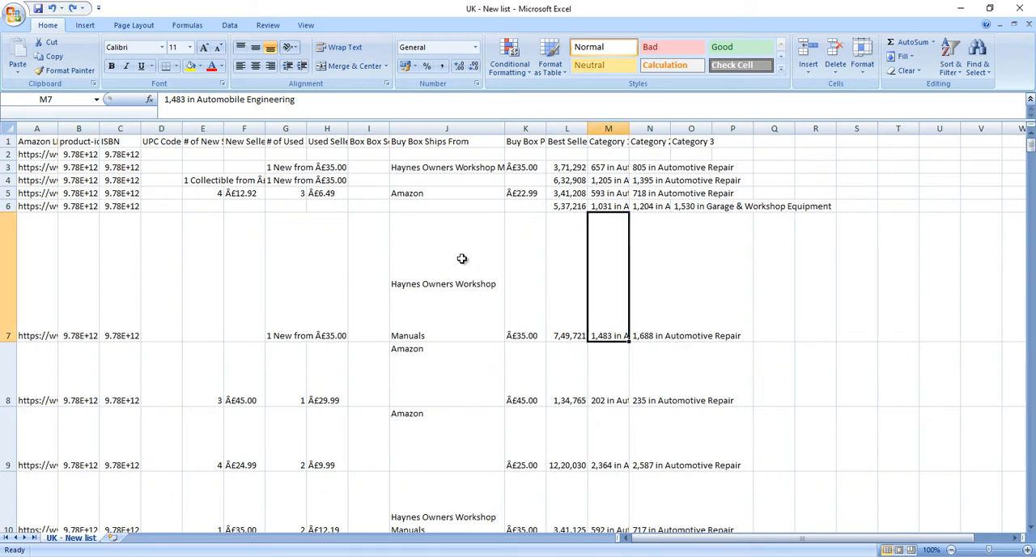
Inspect a wrapped seller-name cell, then select all of column J (Buy Box Ships From) and start a Find.
left_click(447, 275)
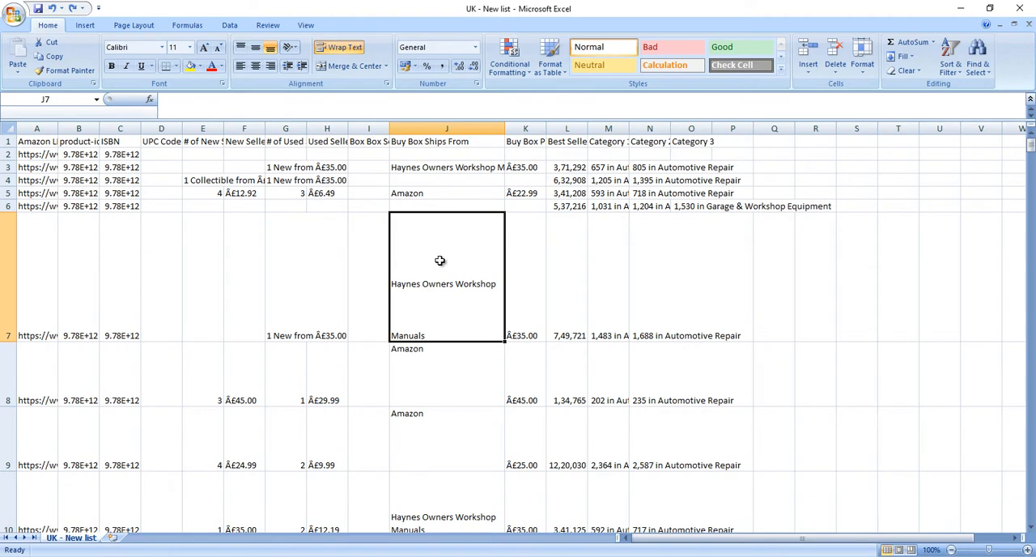
double_click(447, 259)
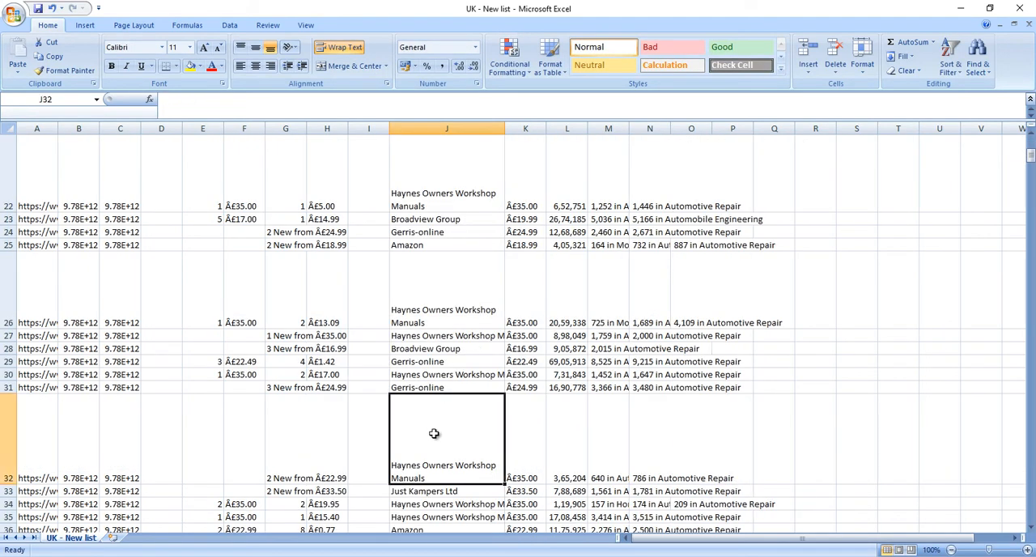
mouse_move(455, 476)
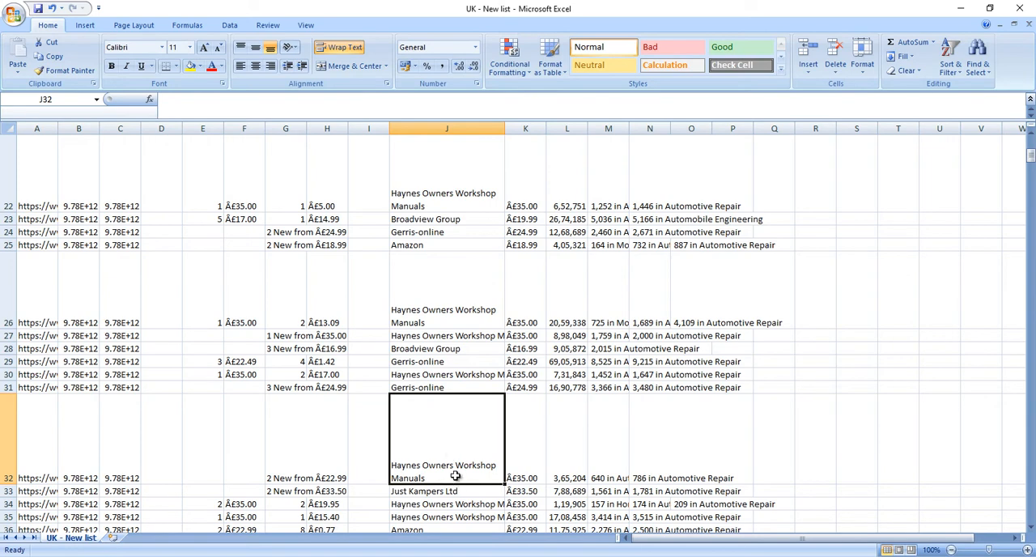
mouse_move(505, 244)
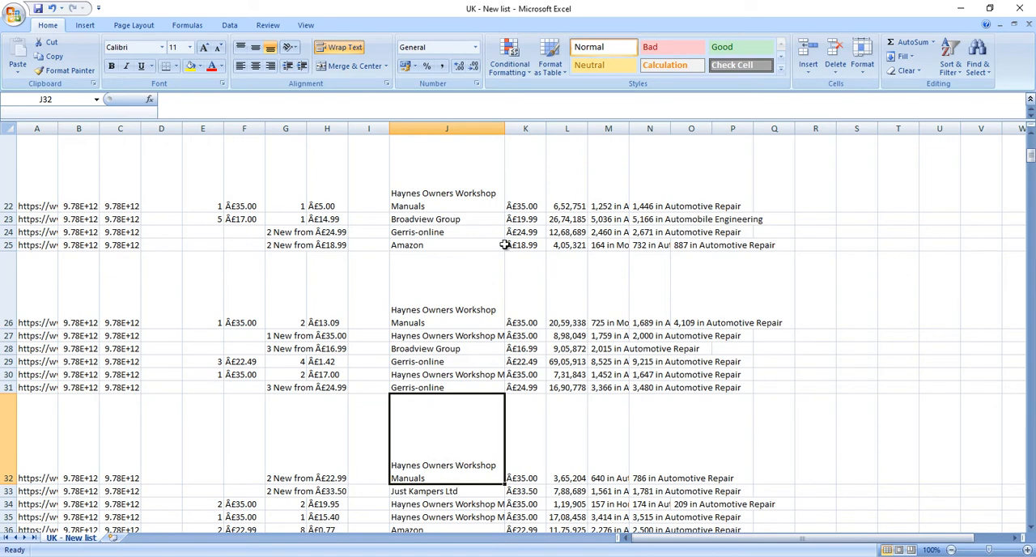
scroll("down", 3)
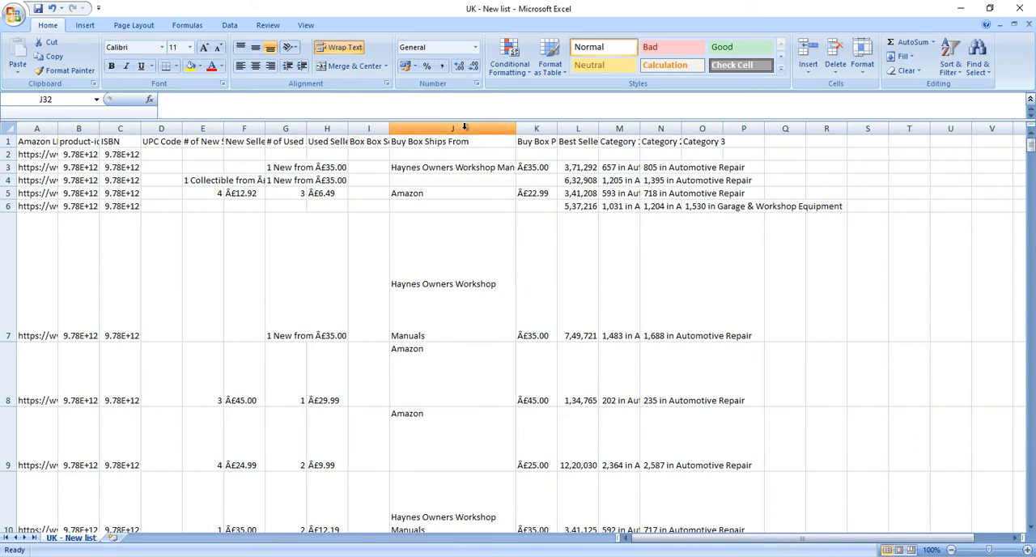
left_click(454, 130)
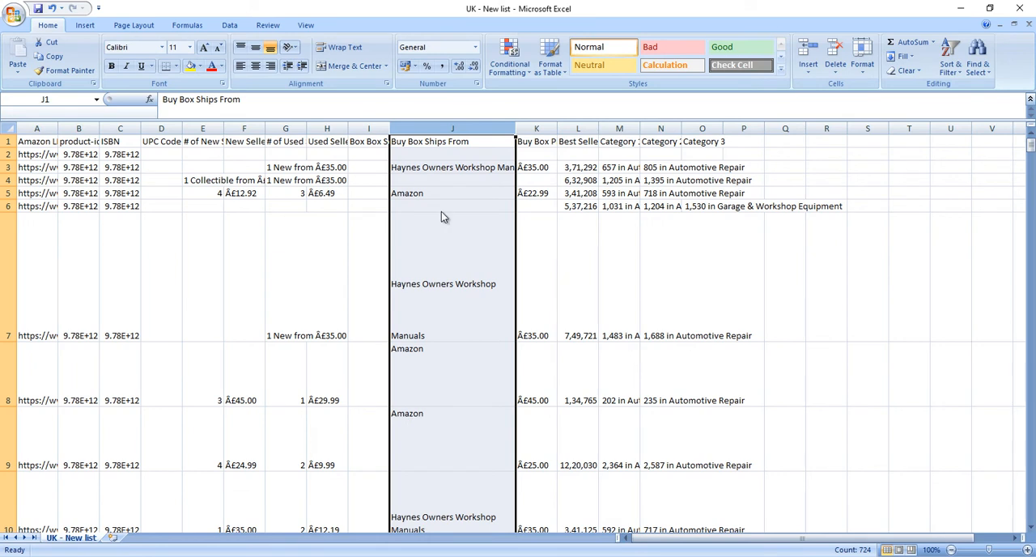
key("ctrl+f")
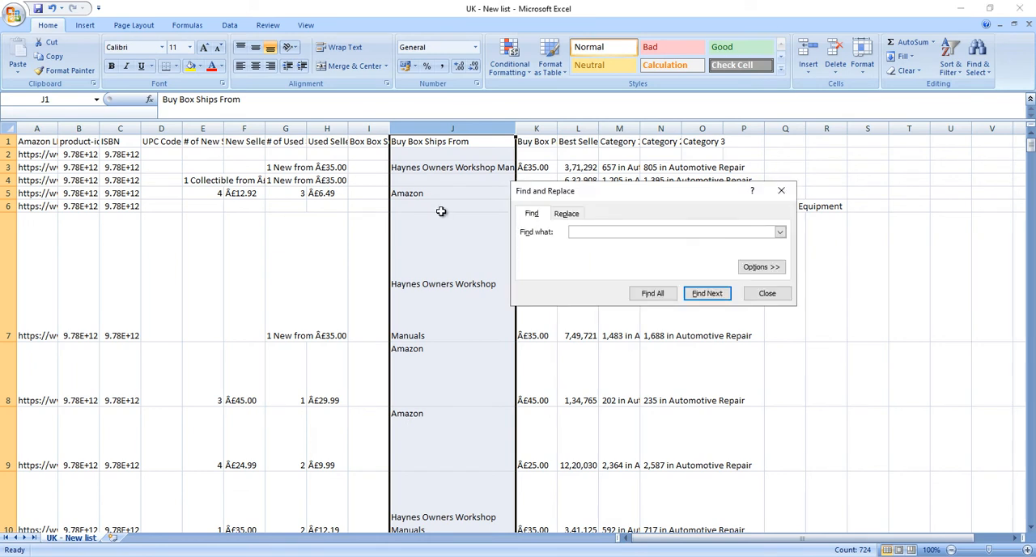
mouse_move(590, 194)
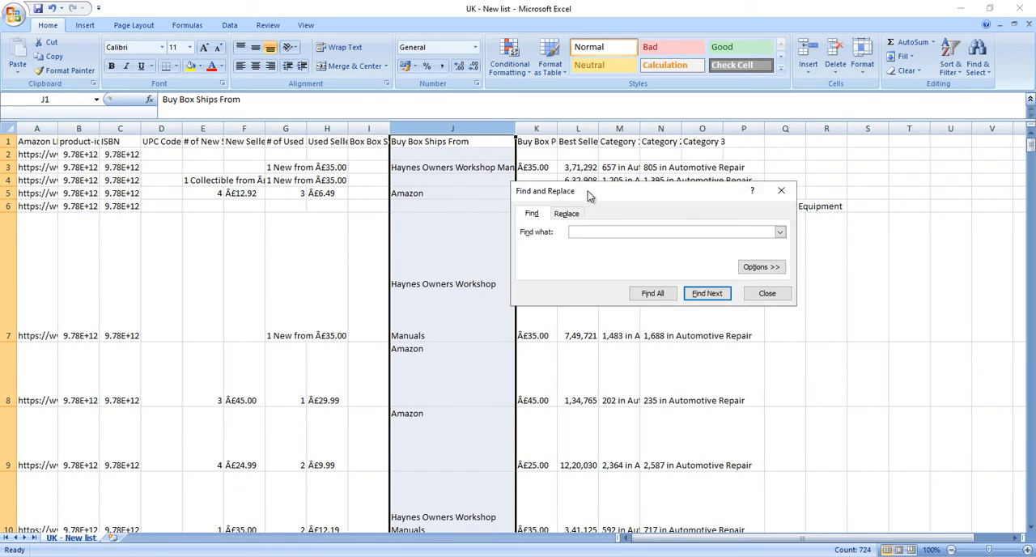
Switch the Find and Replace dialog to its Replace mode for the selected column.
left_click(567, 214)
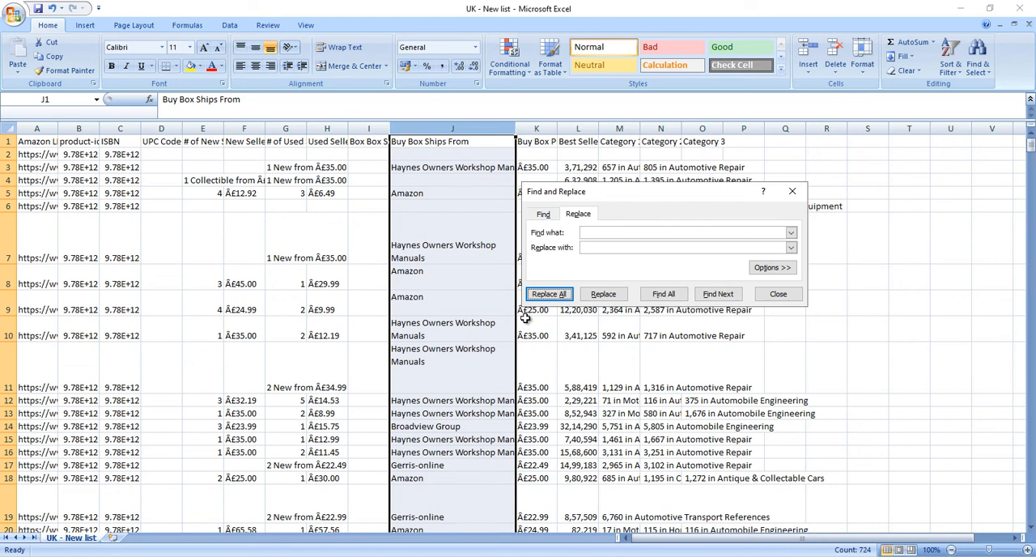
mouse_move(447, 329)
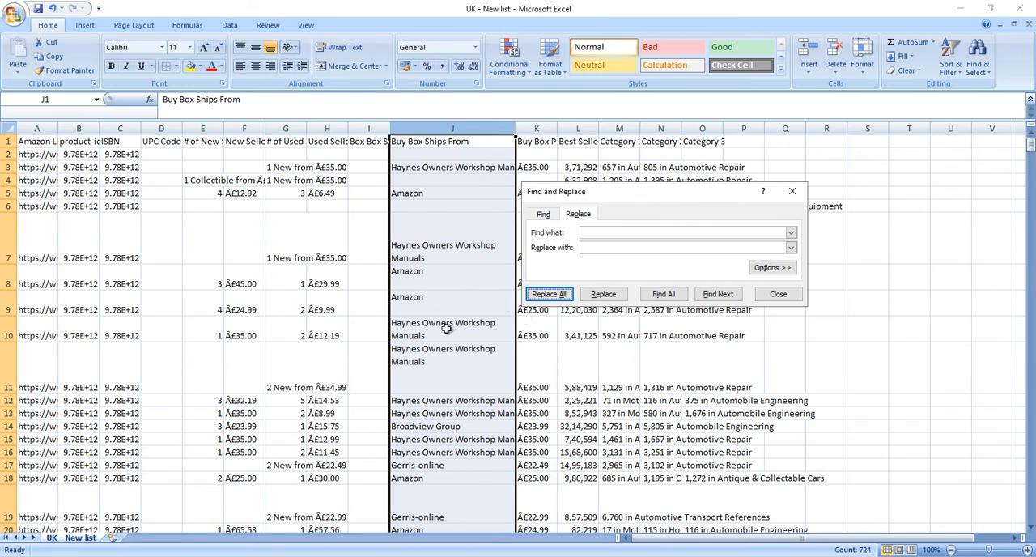